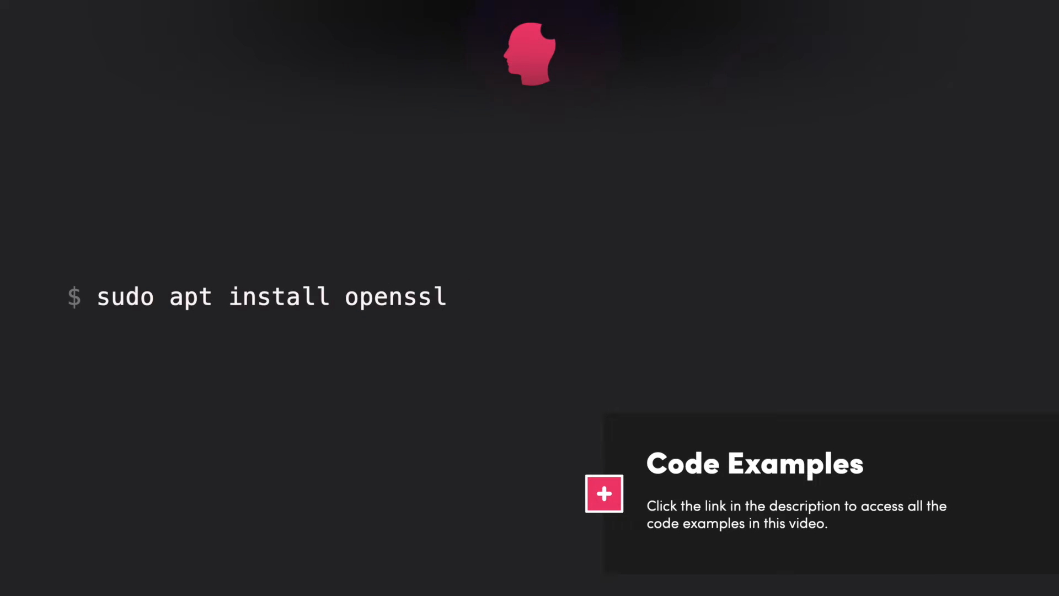
- Begin the setup commands by entering 'mkdir ~/c' to create the certs folder
type("mkdir ~/c")
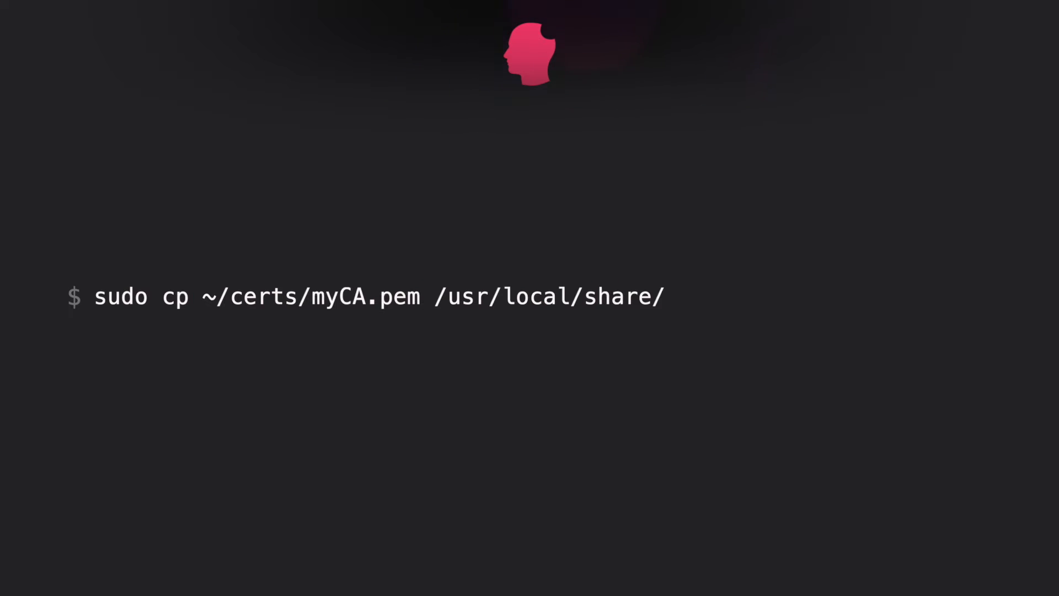
- Complete the copy destination as 'ca-certificates/myCA.crt' under /usr/local/share/
type("ca-certificates/myCA.crt")
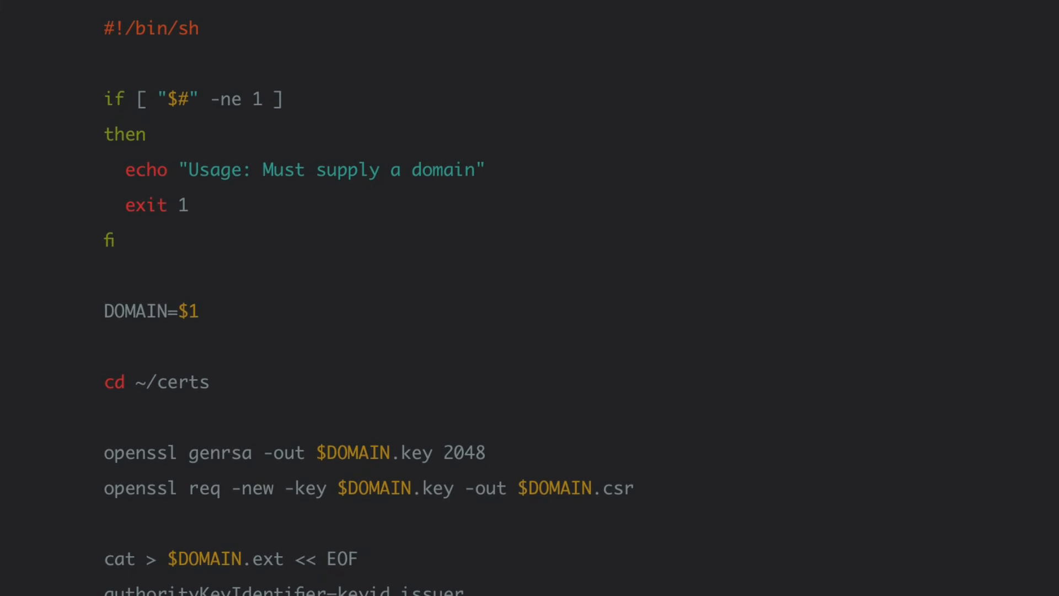
- Scroll through the script's ext heredoc and openssl x509 signing, then view the code examples info
scroll("down", 3)
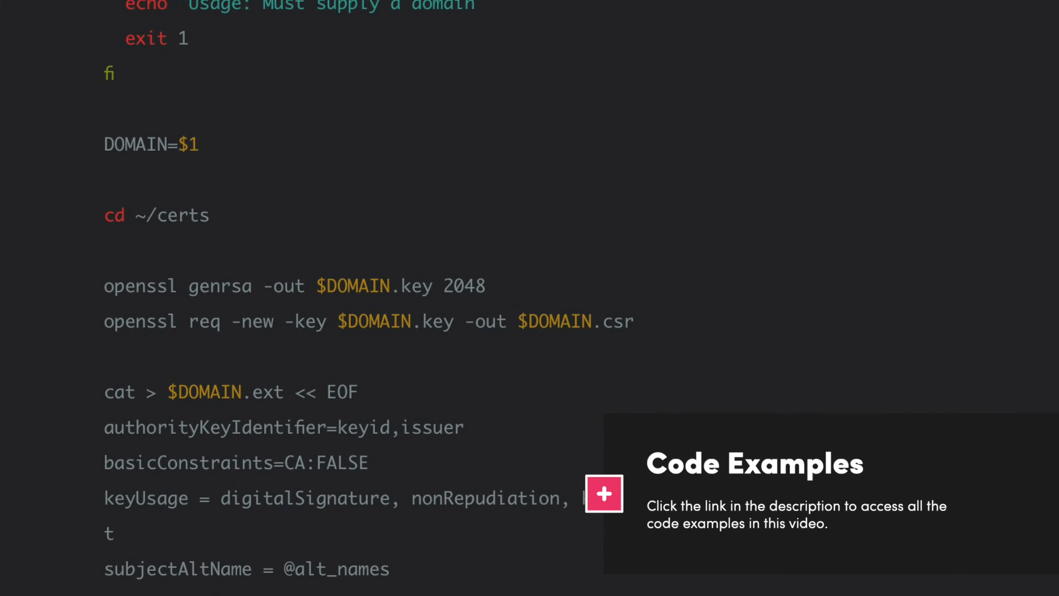
scroll("down", 3)
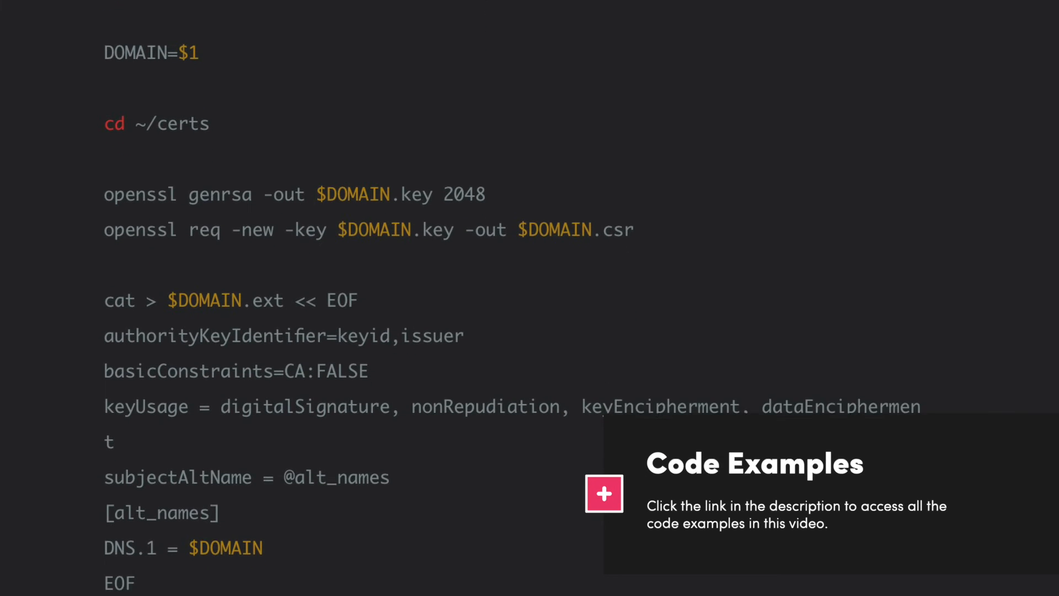
scroll("down", 3)
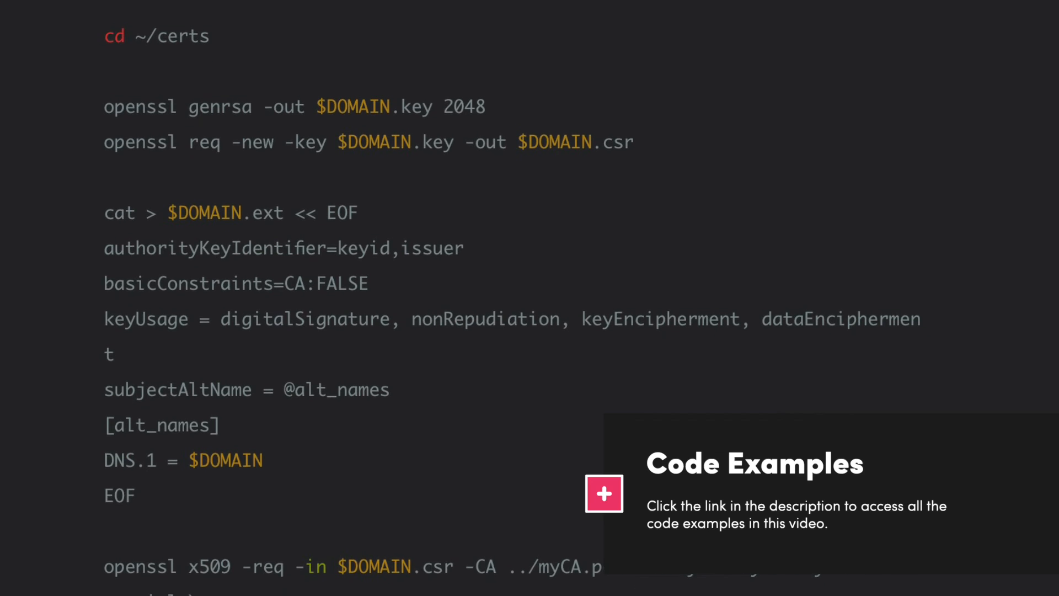
left_click(627, 493)
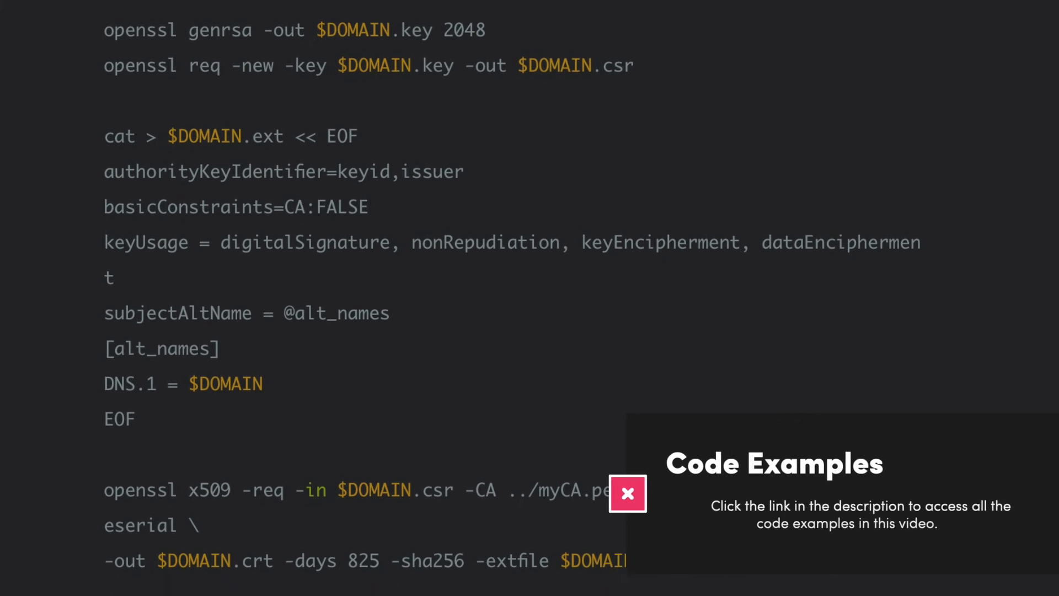